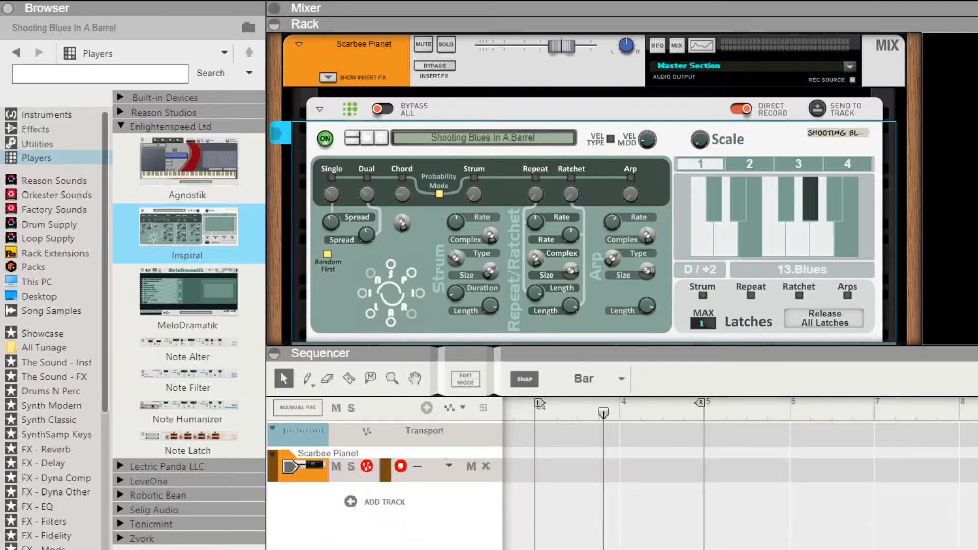
pyautogui.moveTo(453, 202)
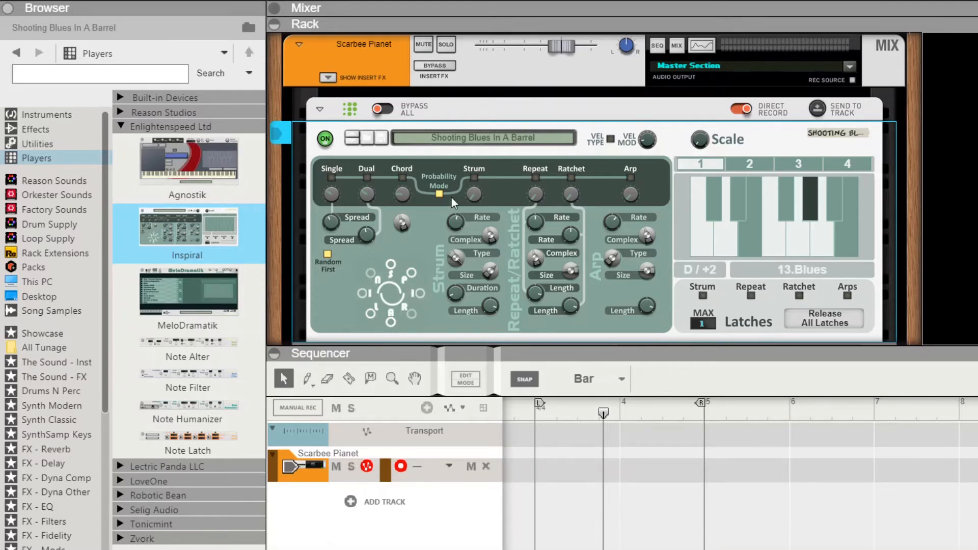
pyautogui.moveTo(330, 174)
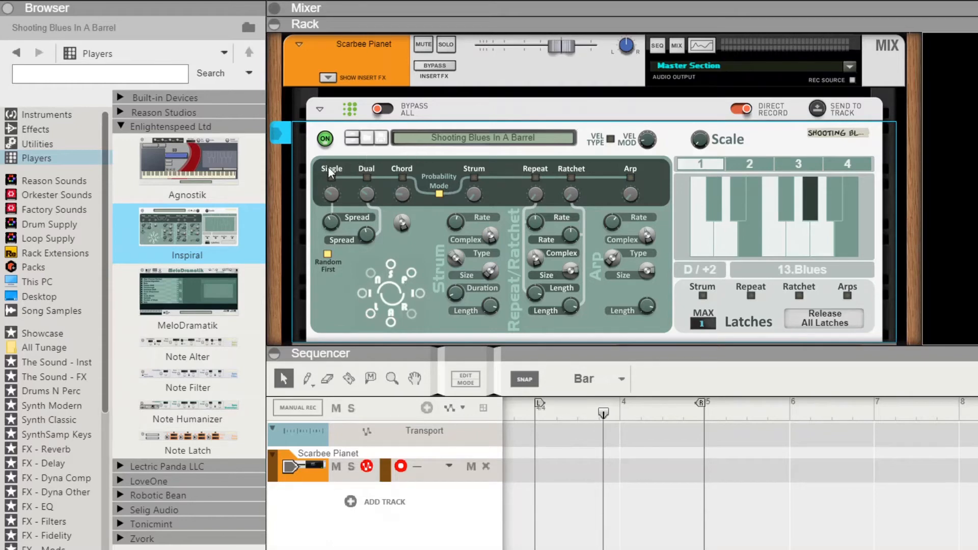
pyautogui.moveTo(491, 182)
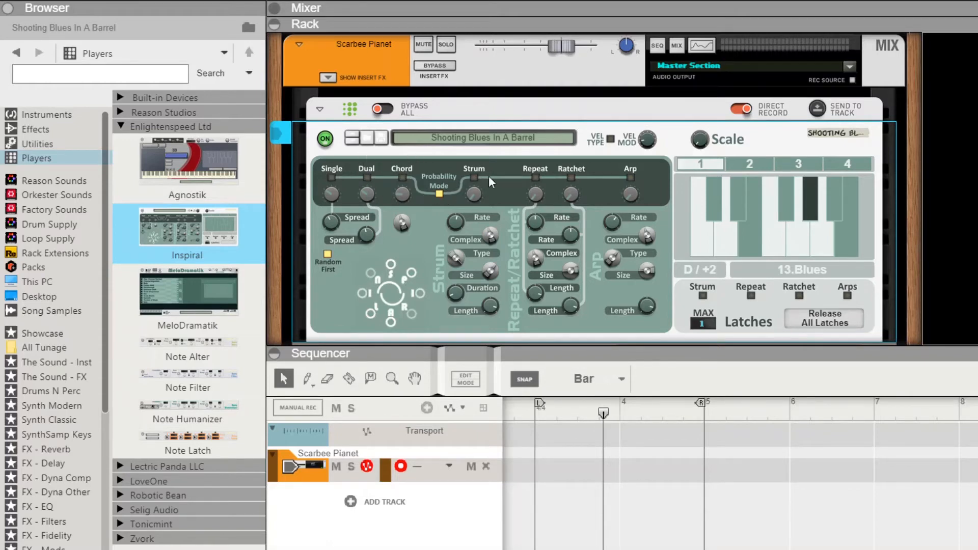
pyautogui.moveTo(451, 183)
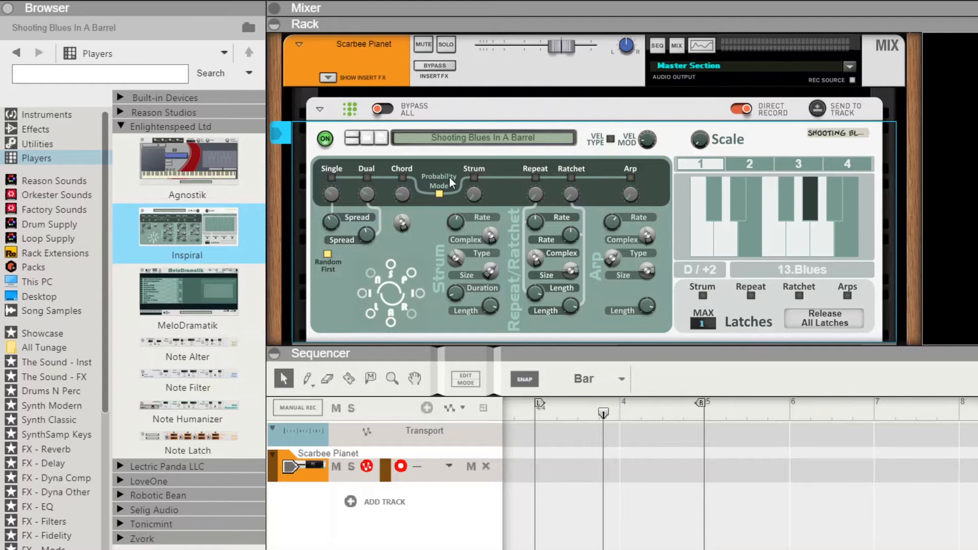
pyautogui.moveTo(444, 192)
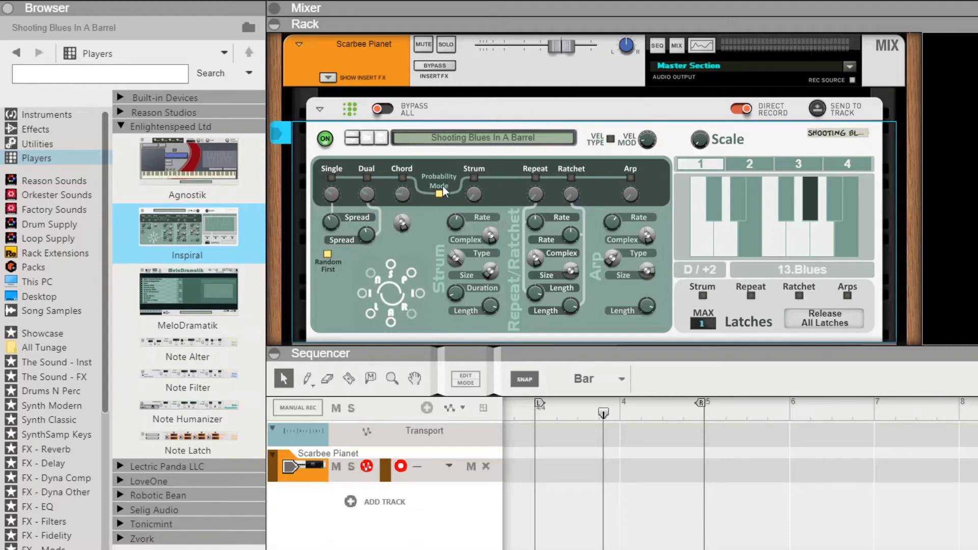
pyautogui.moveTo(440, 198)
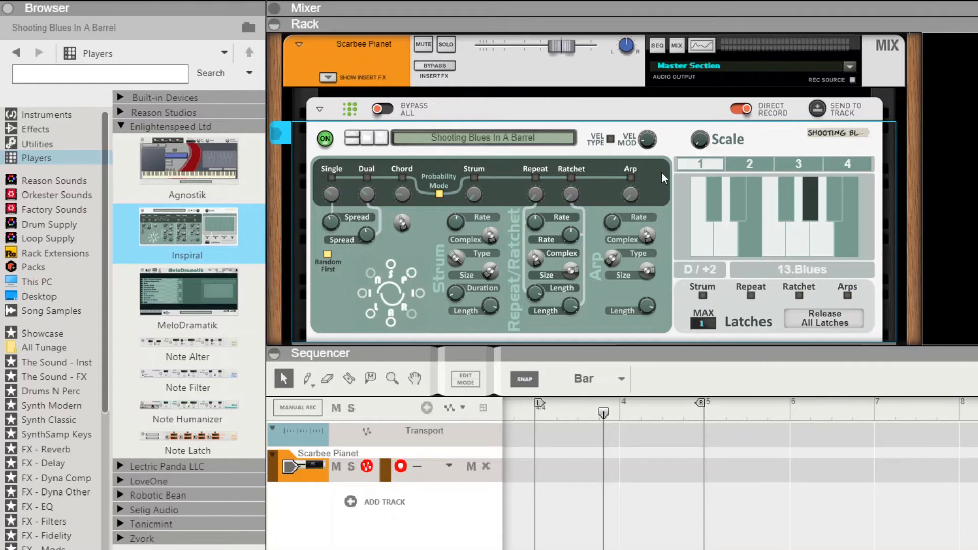
pyautogui.moveTo(458, 317)
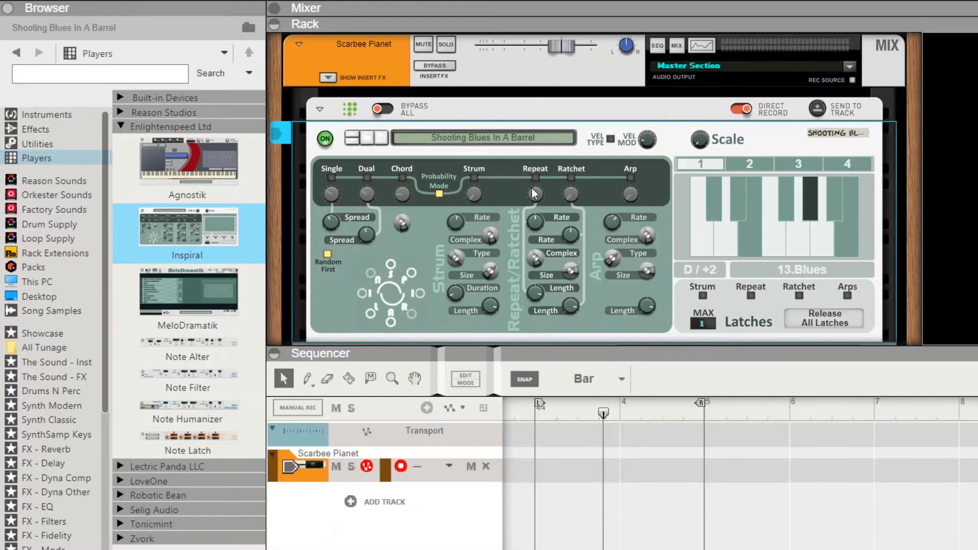
pyautogui.moveTo(629, 215)
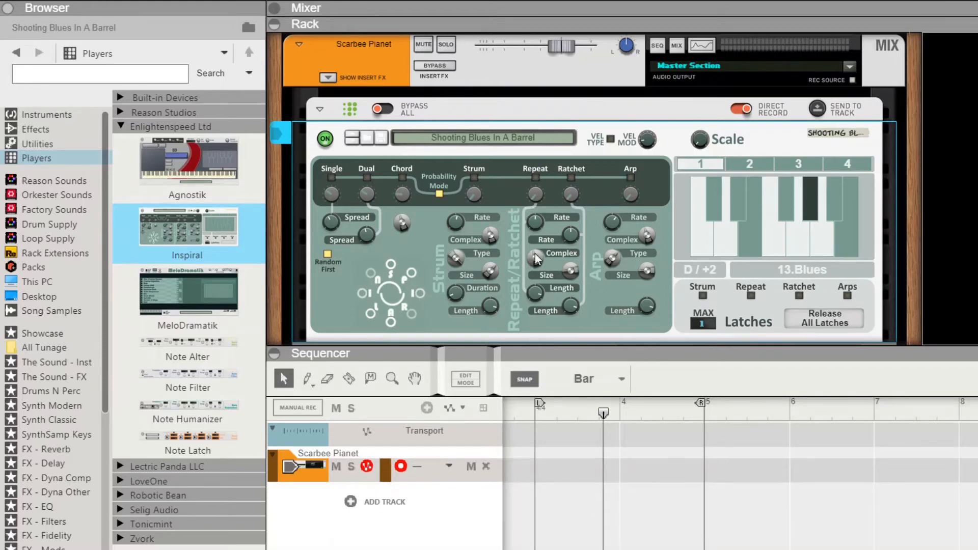
pyautogui.moveTo(562, 242)
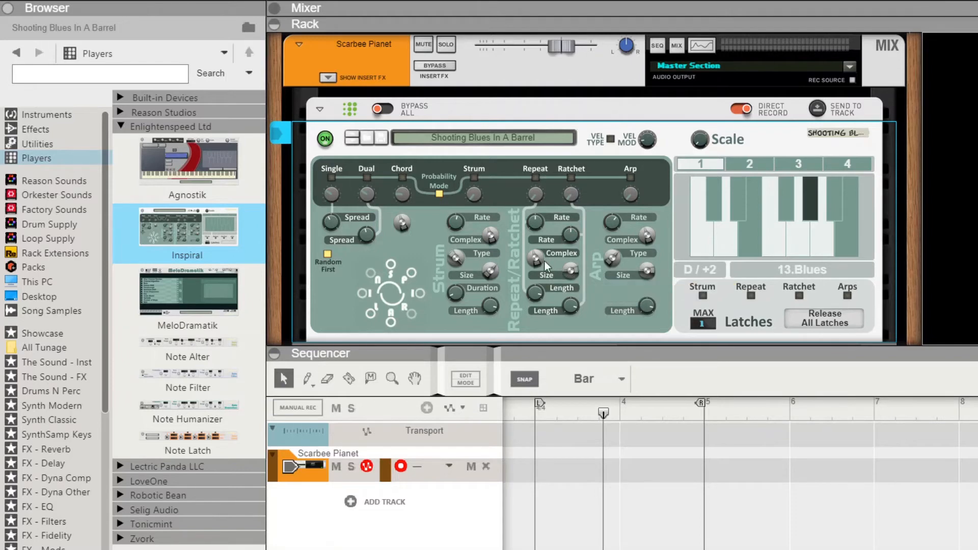
pyautogui.moveTo(475, 289)
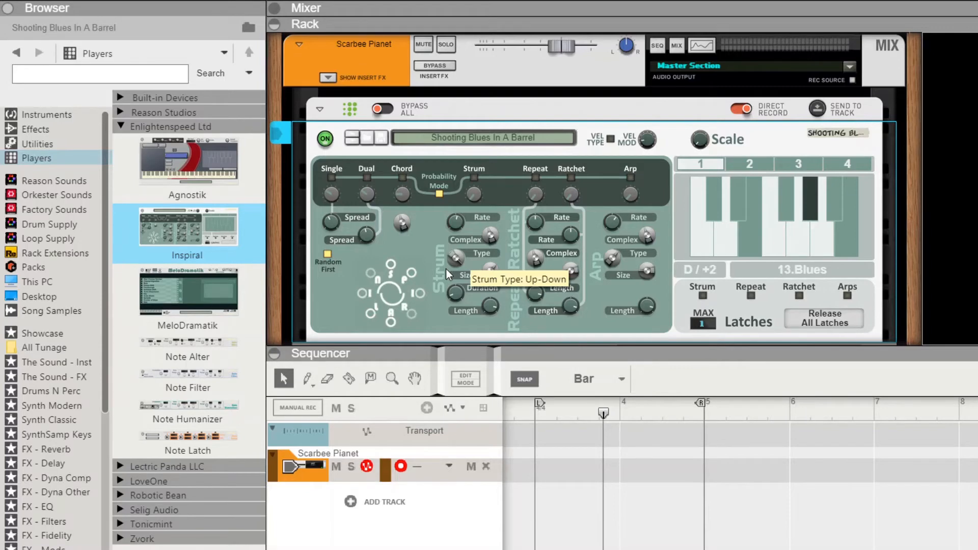
pyautogui.moveTo(367, 197)
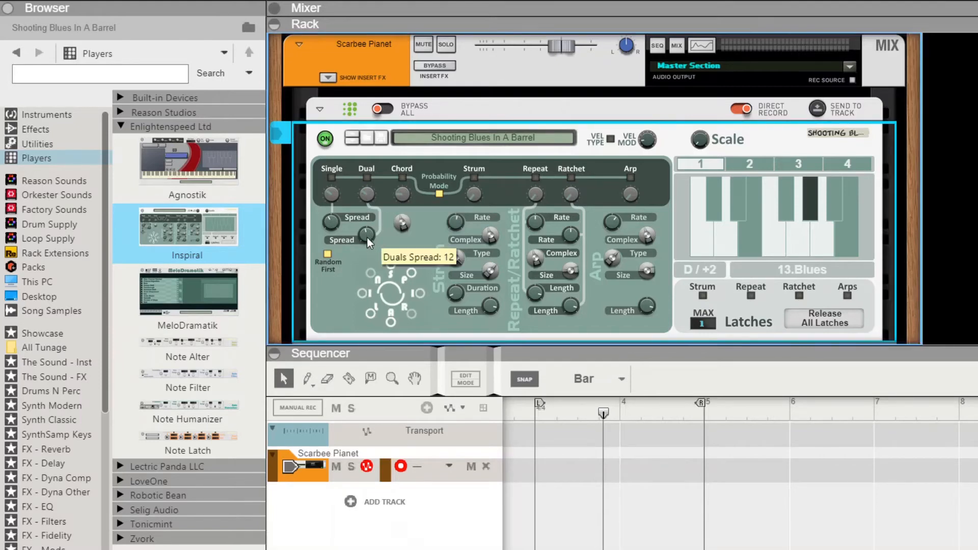
# Lower the Inspiral's Singles Spread knob from 11 to 7
pyautogui.moveTo(368, 244); pyautogui.dragTo(374, 273)
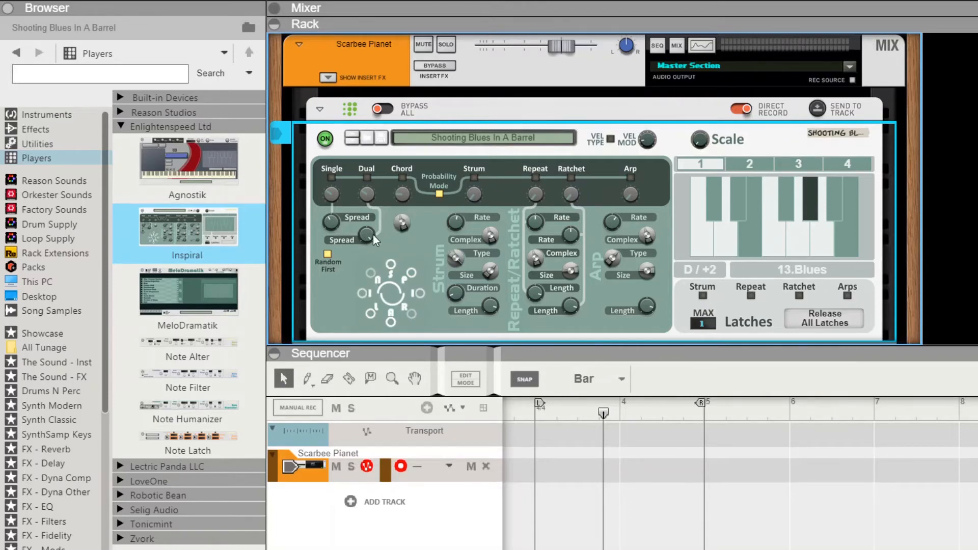
pyautogui.moveTo(368, 240)
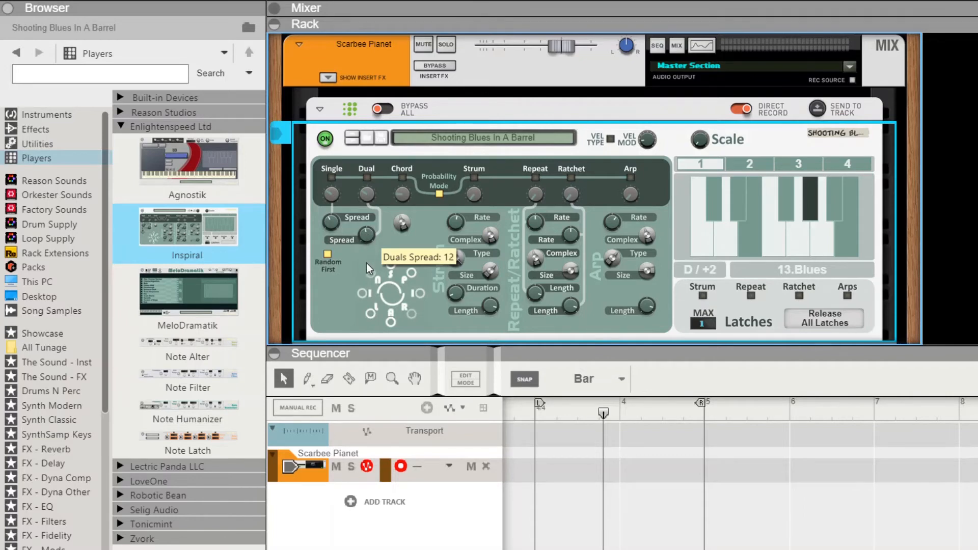
pyautogui.moveTo(331, 223)
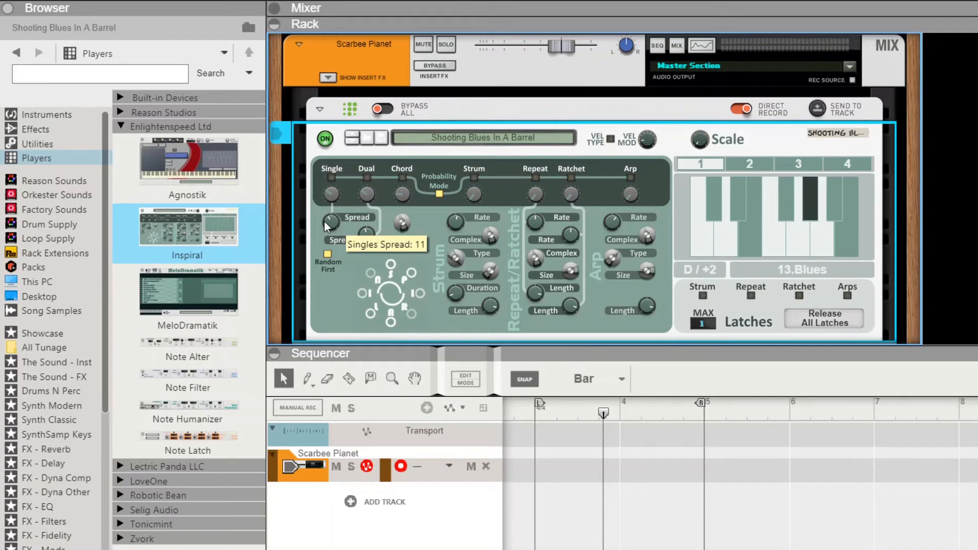
pyautogui.moveTo(318, 232)
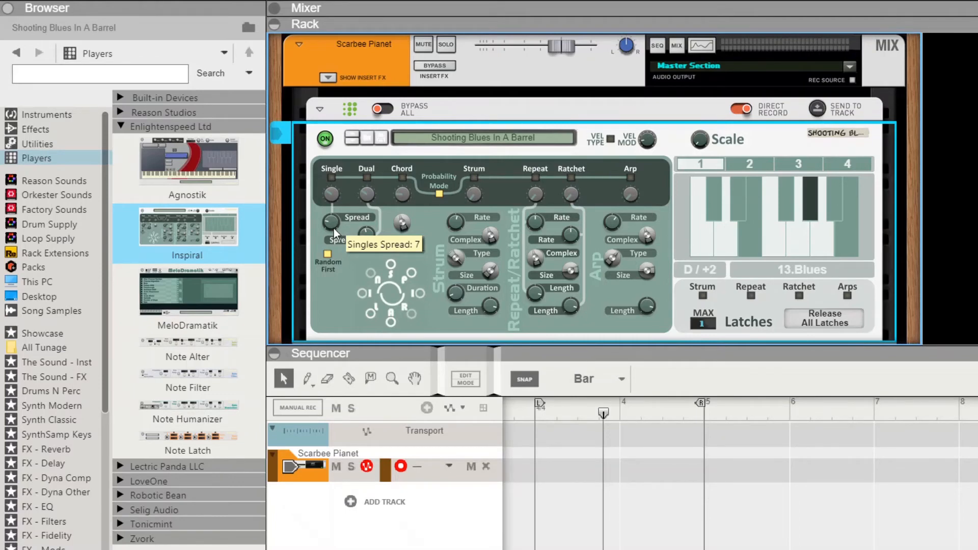
pyautogui.moveTo(330, 259)
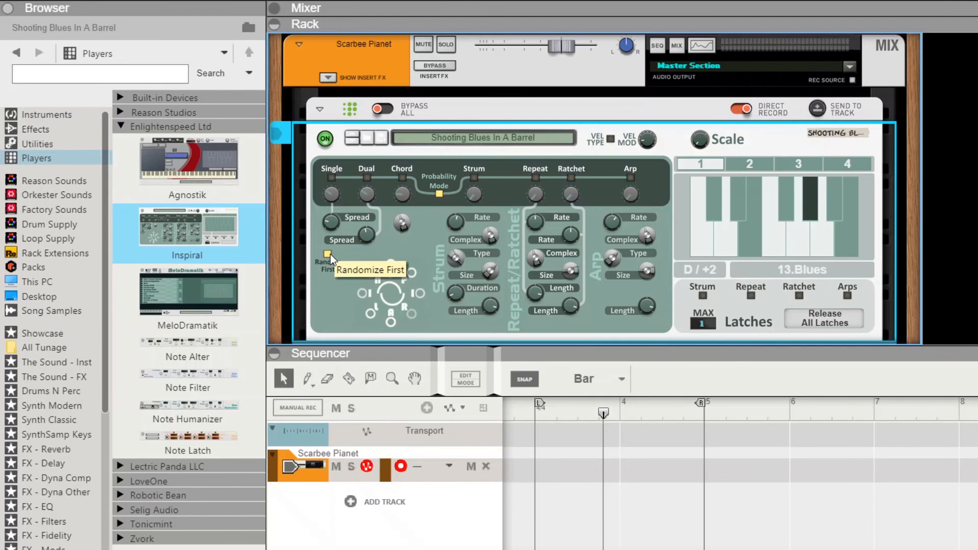
# Enable Random First on the Inspiral and play live notes on the Scarbee Planet track
pyautogui.click(294, 466)
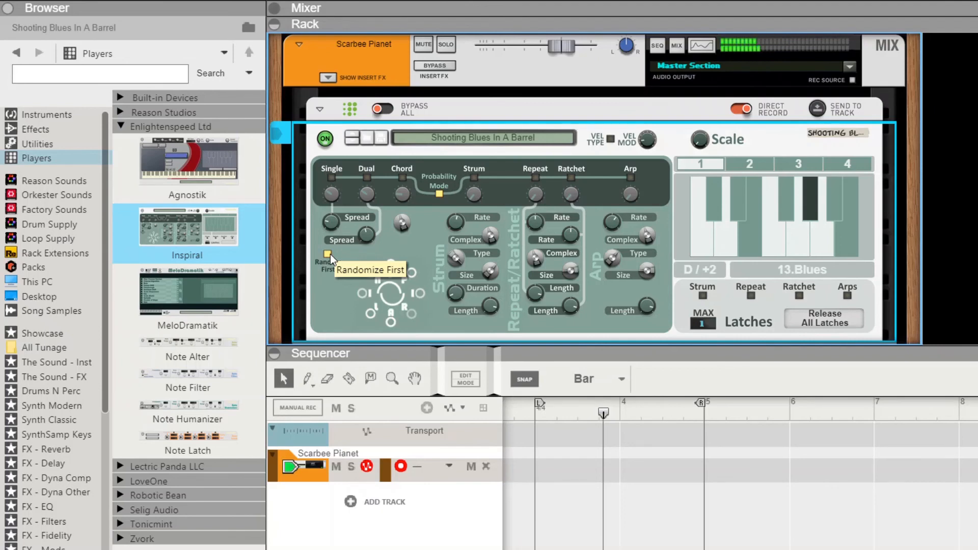